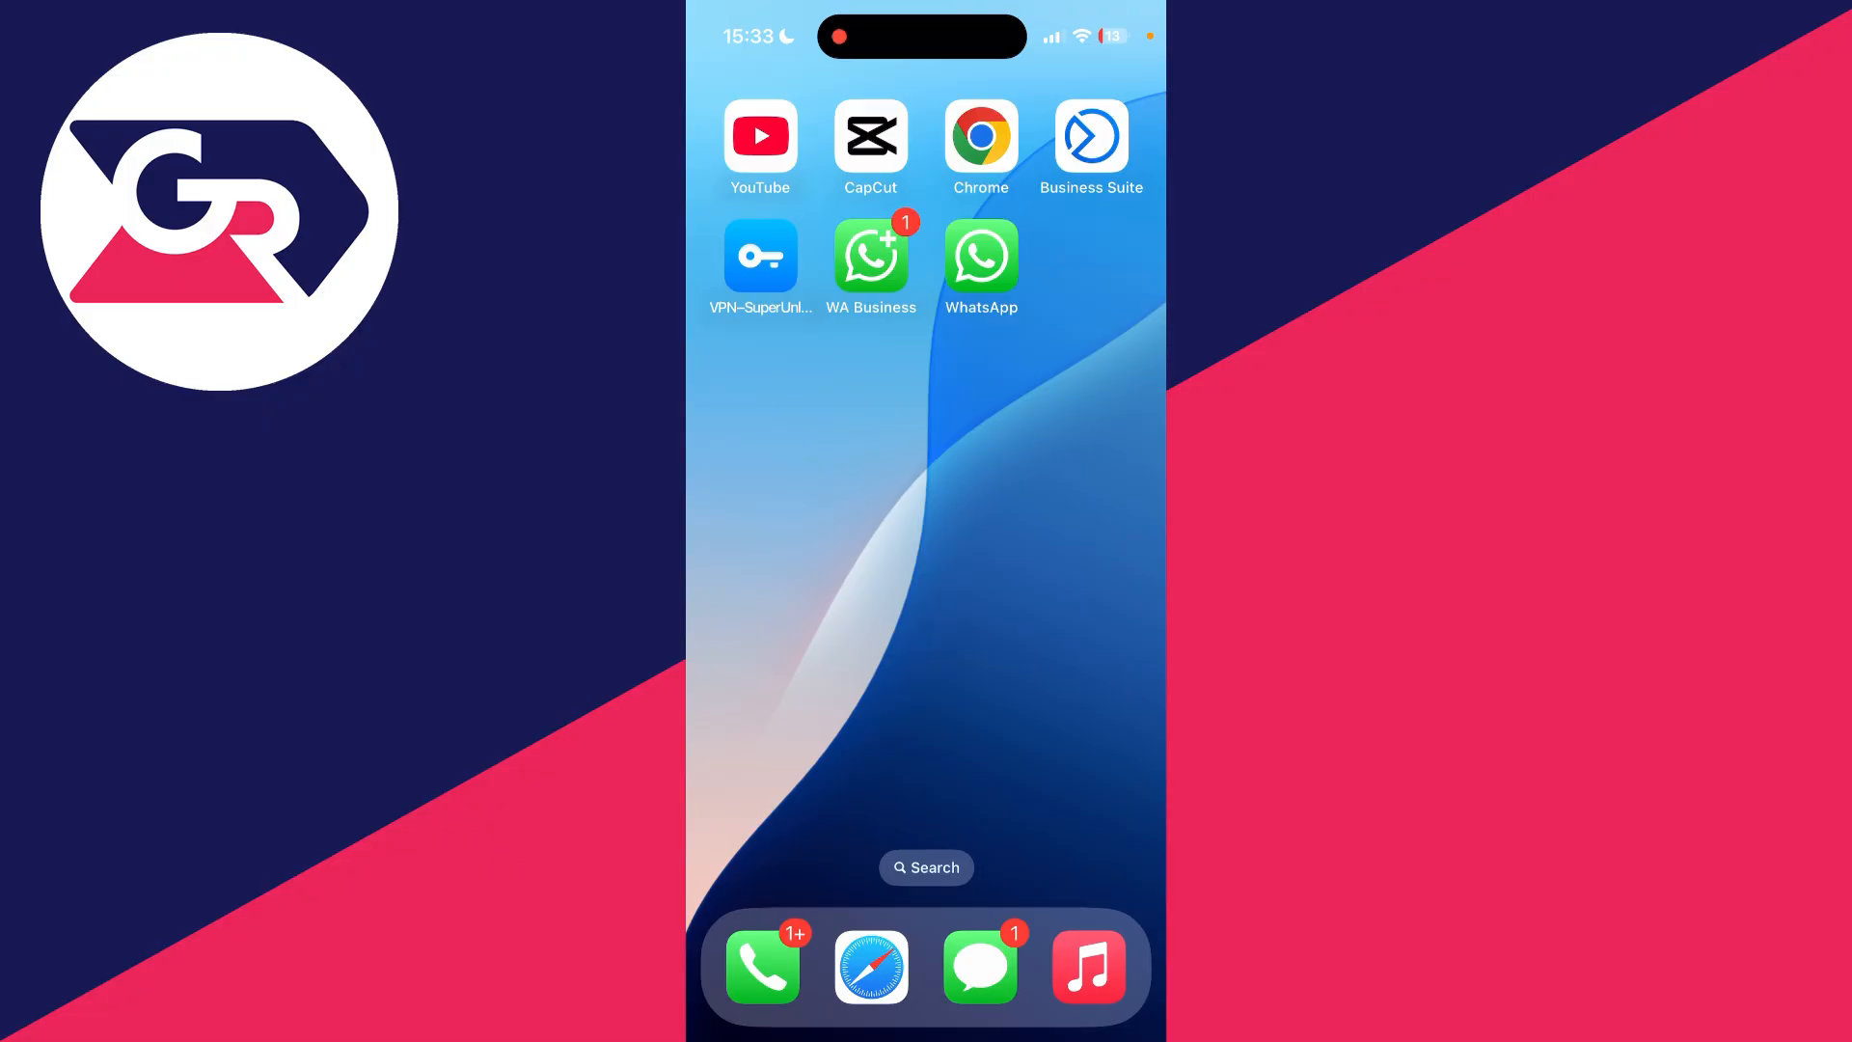
Launch the regular WhatsApp app (not WA Business) to its welcome screen
{"action": "left_click", "coordinate": [980, 257]}
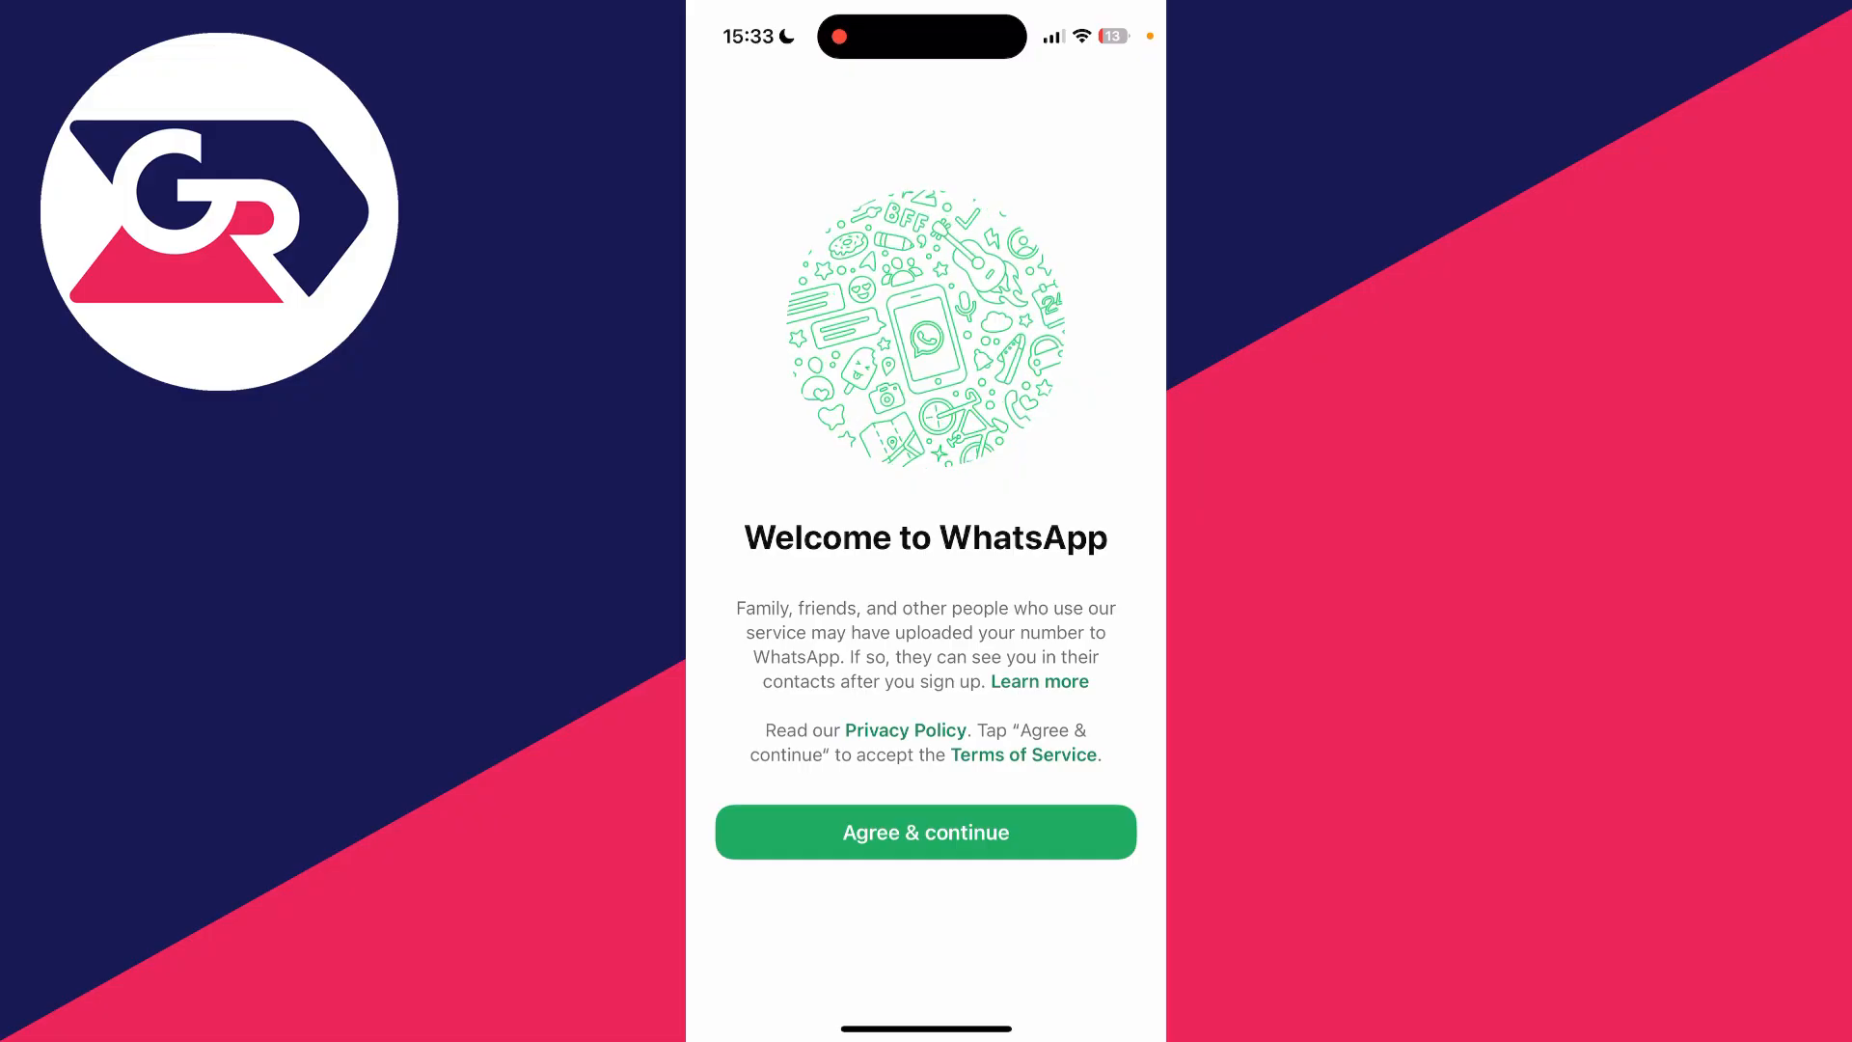
Agree to the terms, confirm the profile name and photo, and let chats load
{"action": "left_click", "coordinate": [924, 832]}
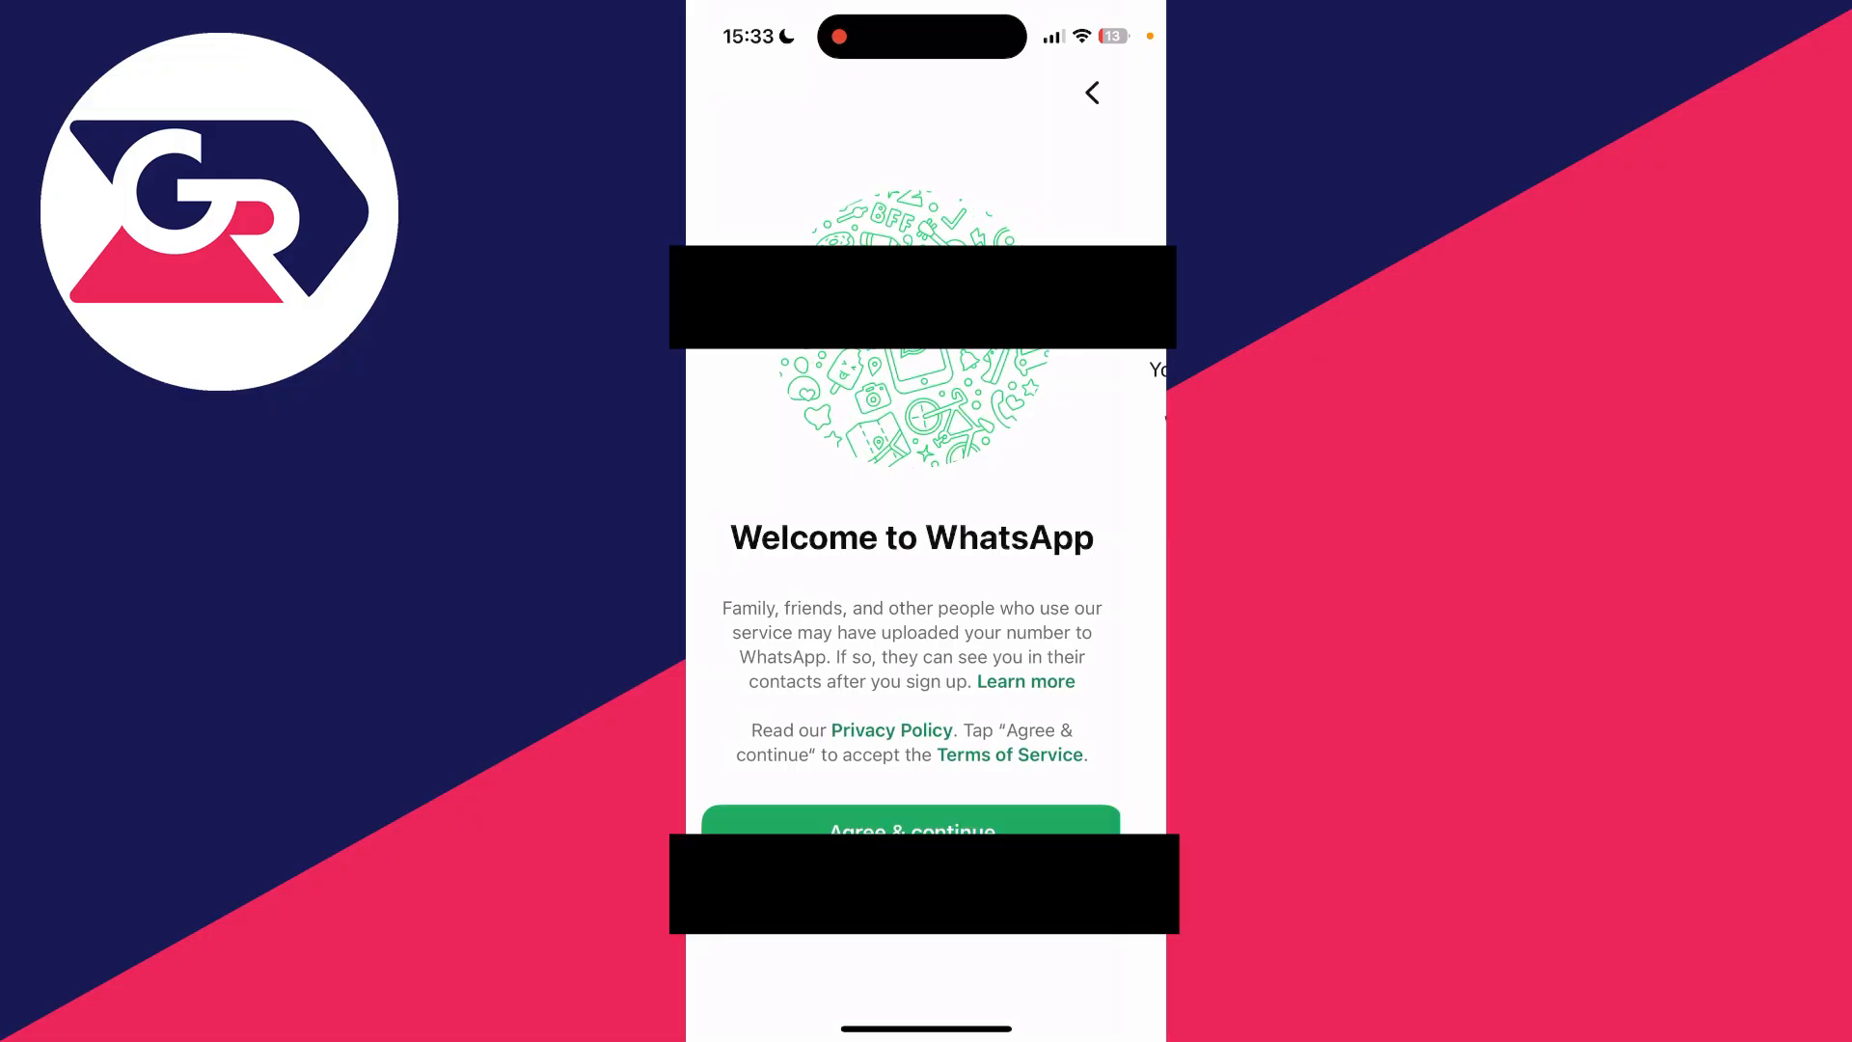
{"action": "left_click", "coordinate": [911, 829]}
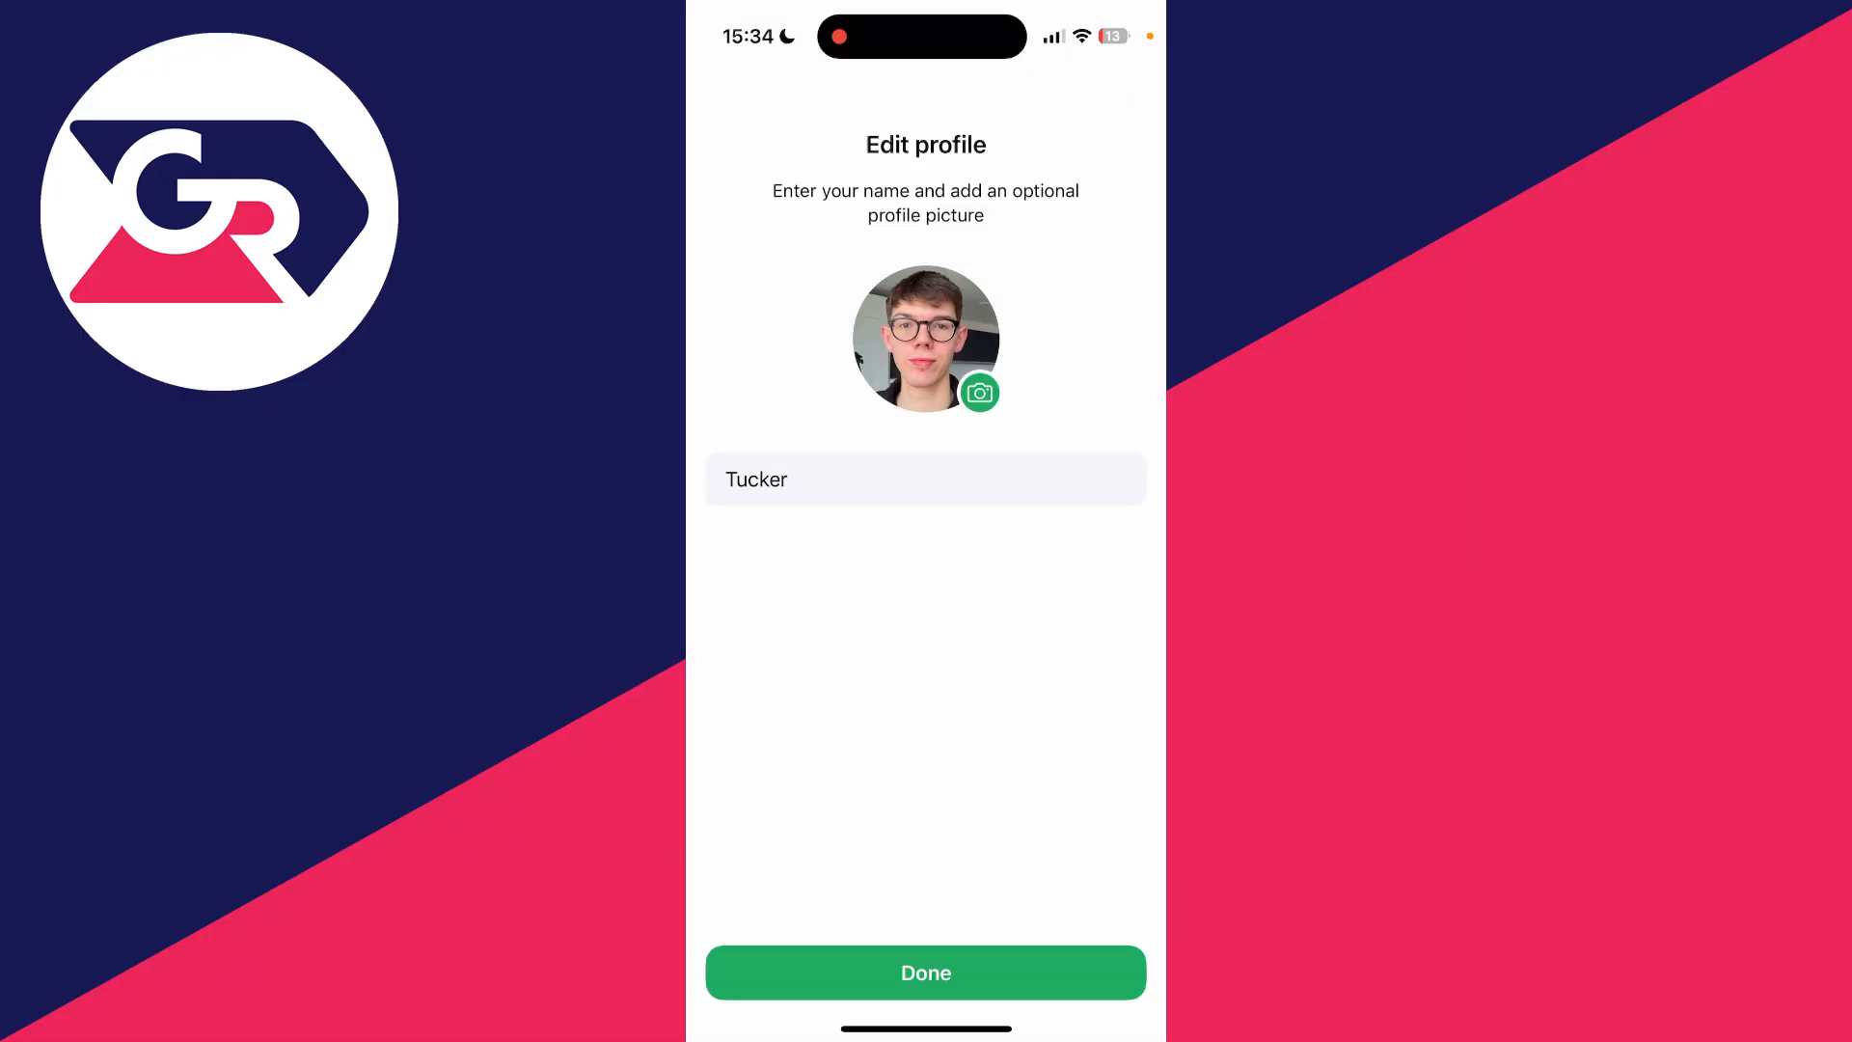
{"action": "left_click", "coordinate": [924, 972]}
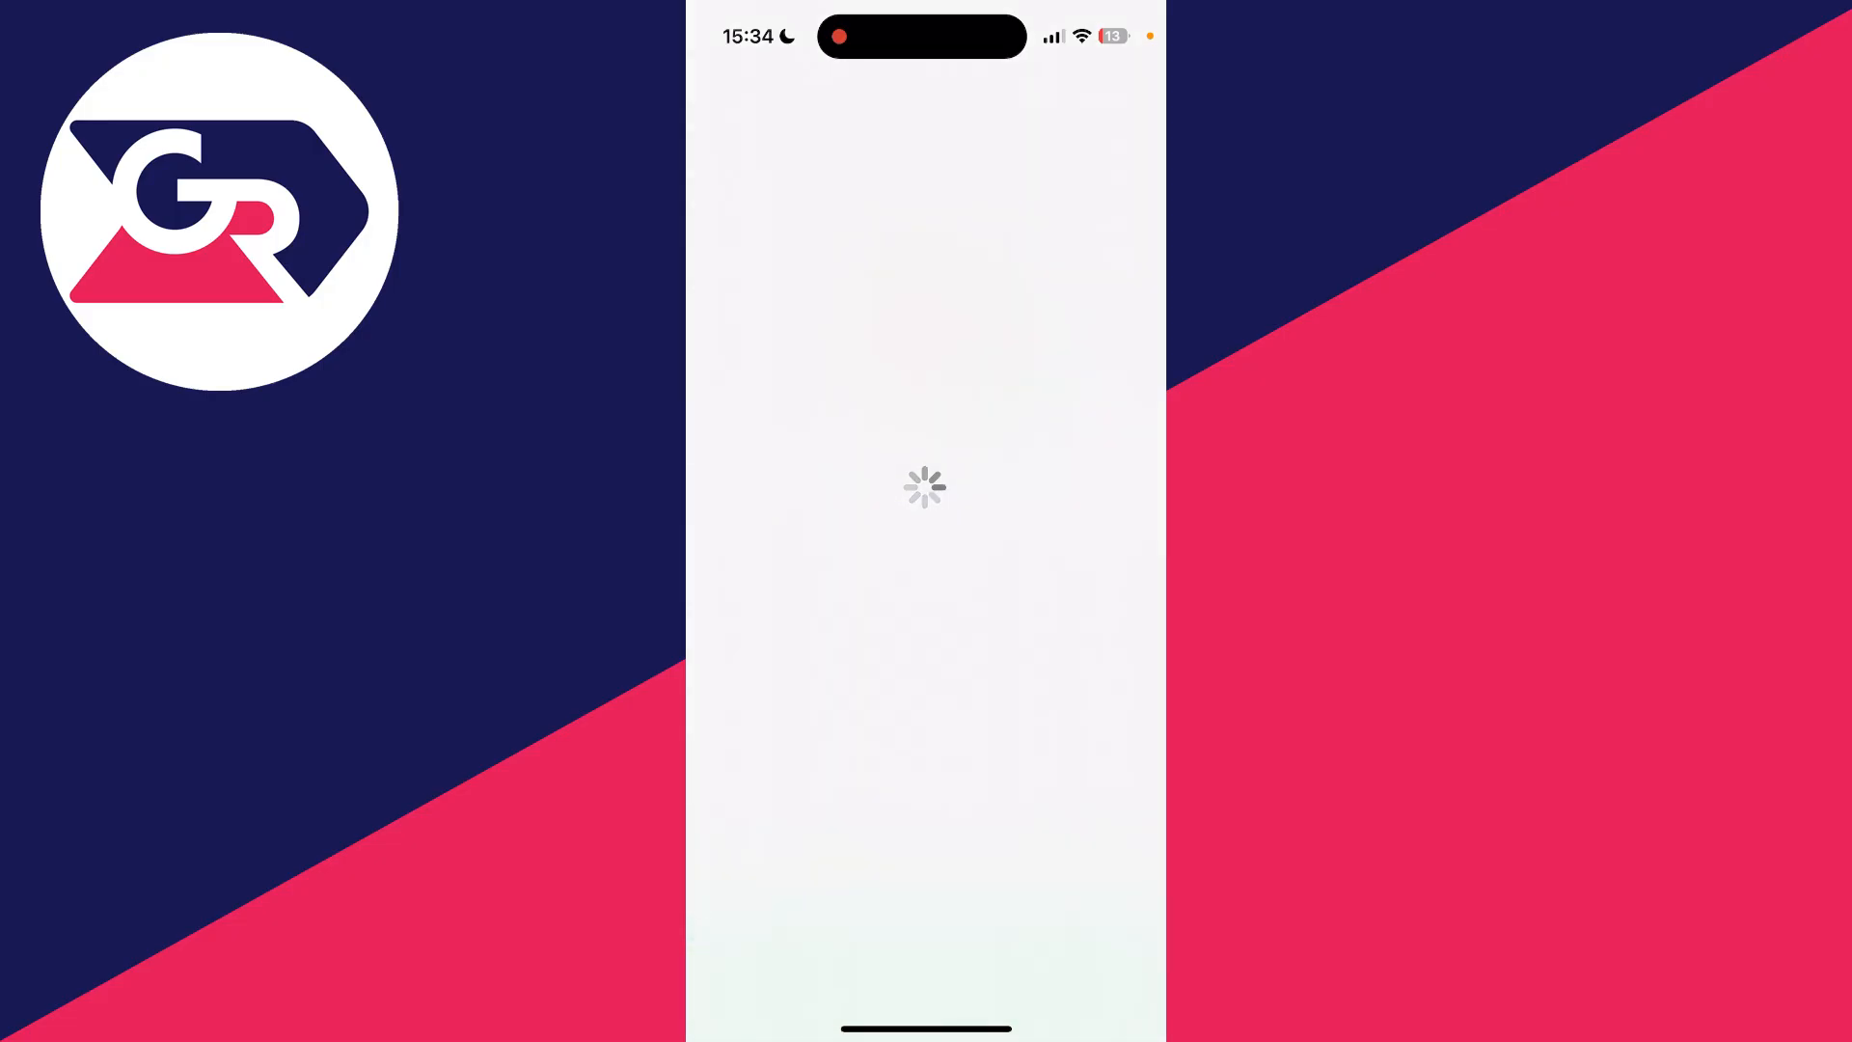